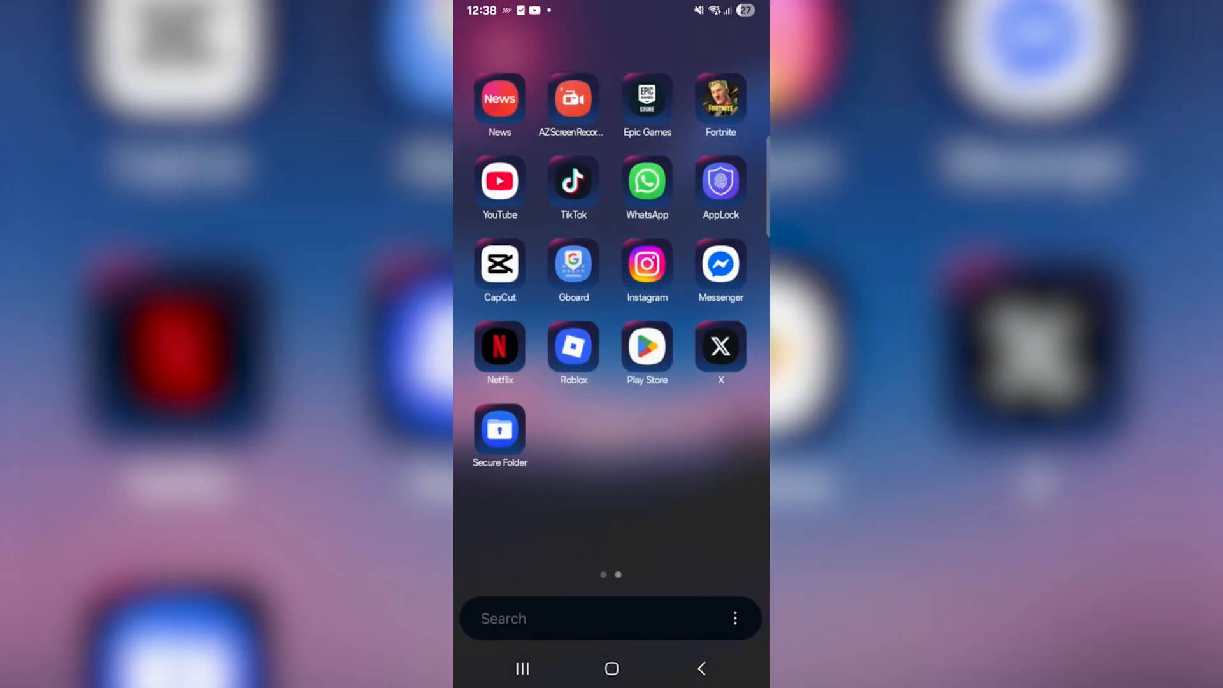
# - Find Secure Folder from app search and reach its locked PIN entry screen with Forgot PIN showing
pyautogui.write('secu')
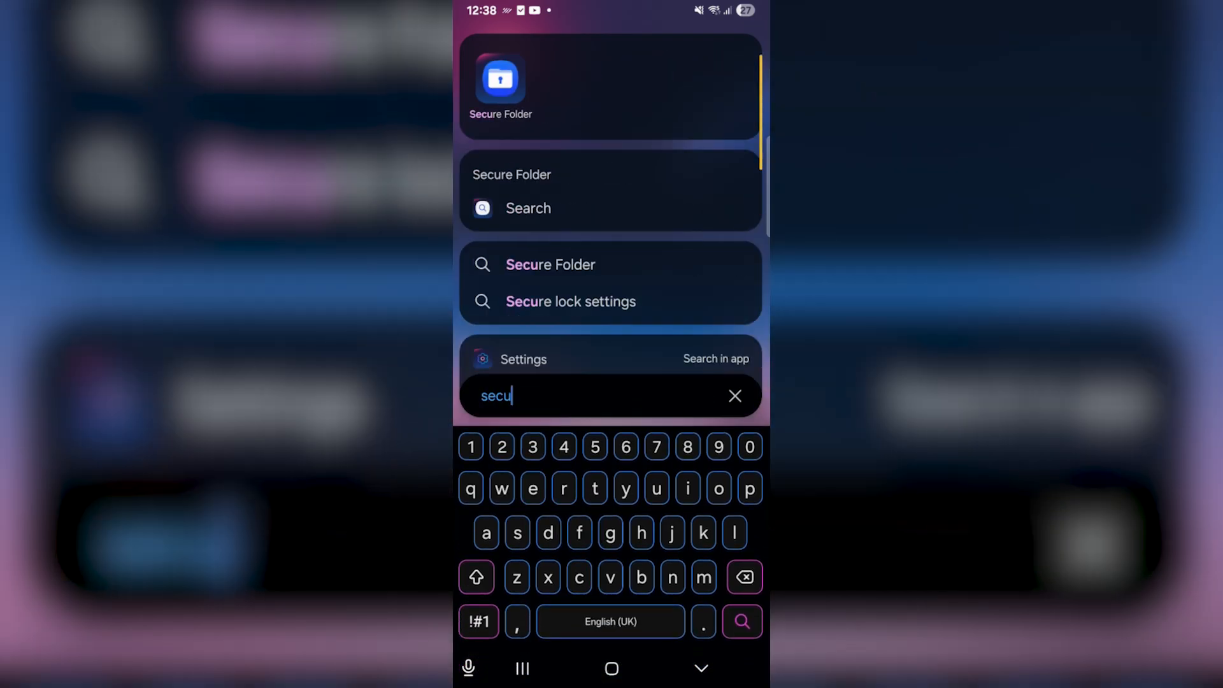
pyautogui.click(734, 395)
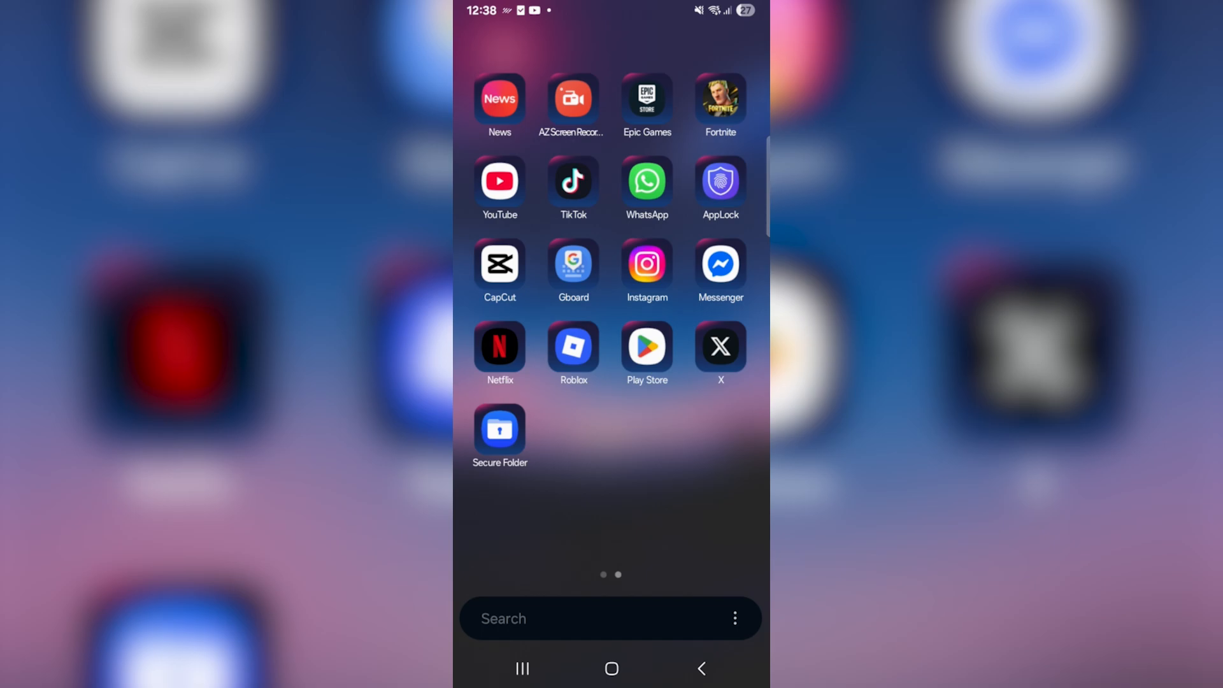
pyautogui.click(500, 427)
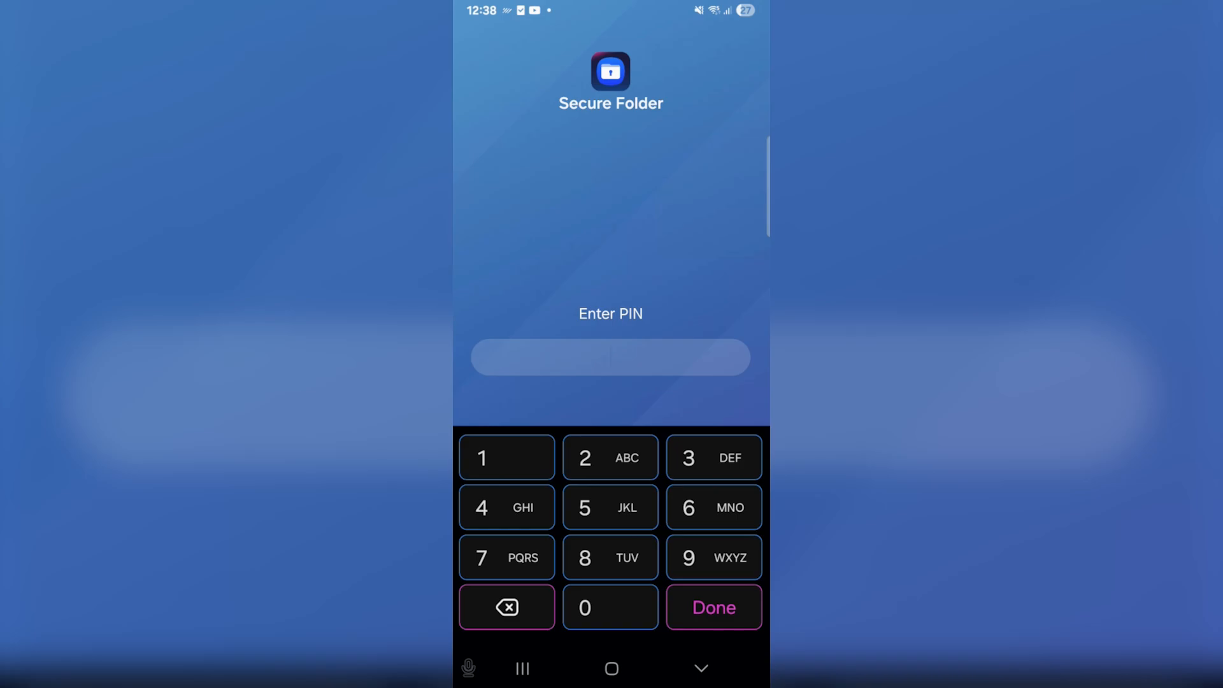
pyautogui.click(713, 607)
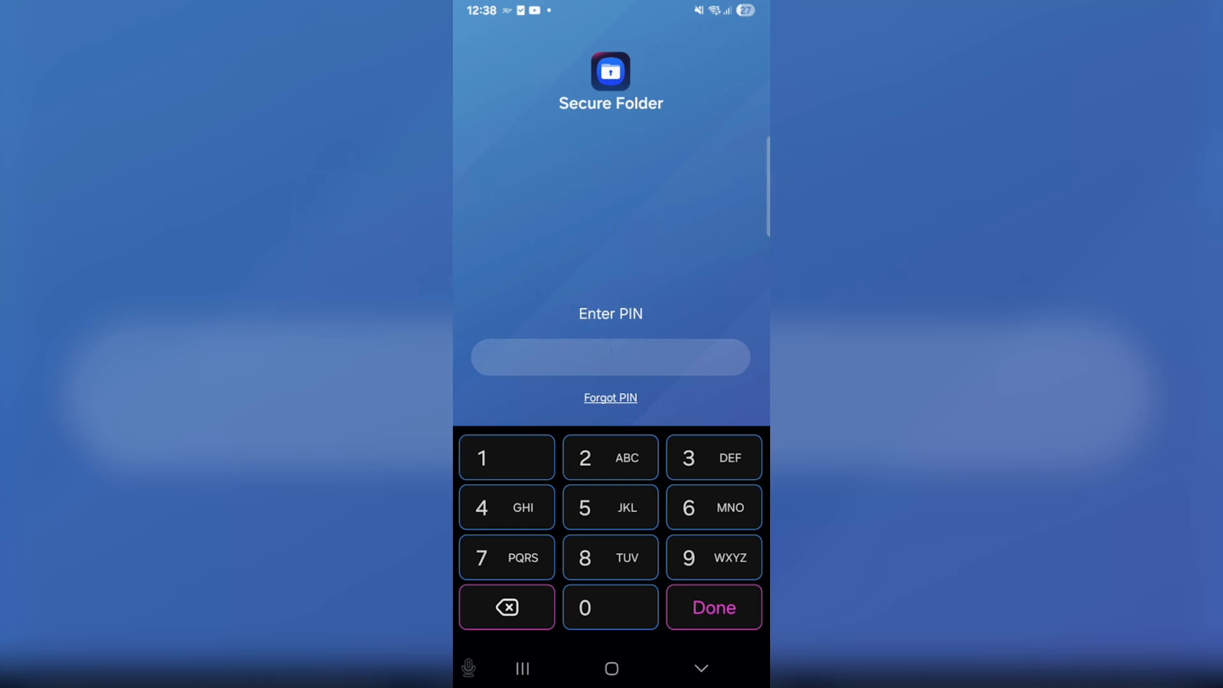
# - Choose Forgot PIN and confirm Reset to reach the Samsung account password verification
pyautogui.click(611, 398)
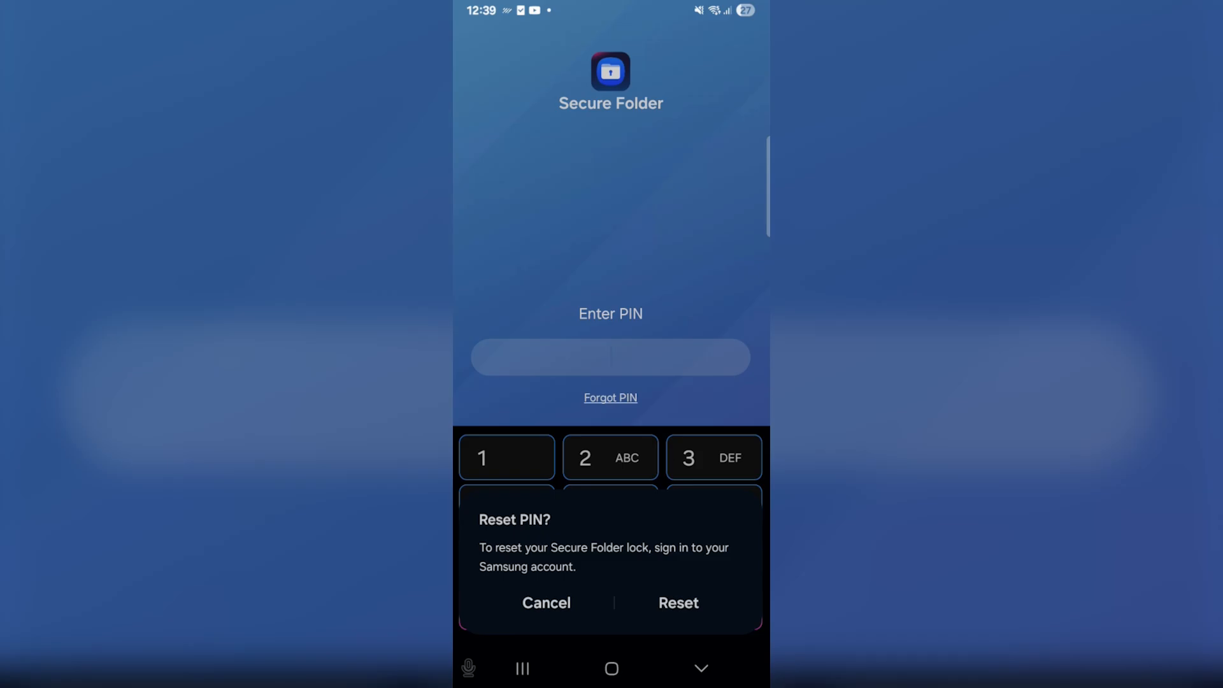
pyautogui.click(678, 602)
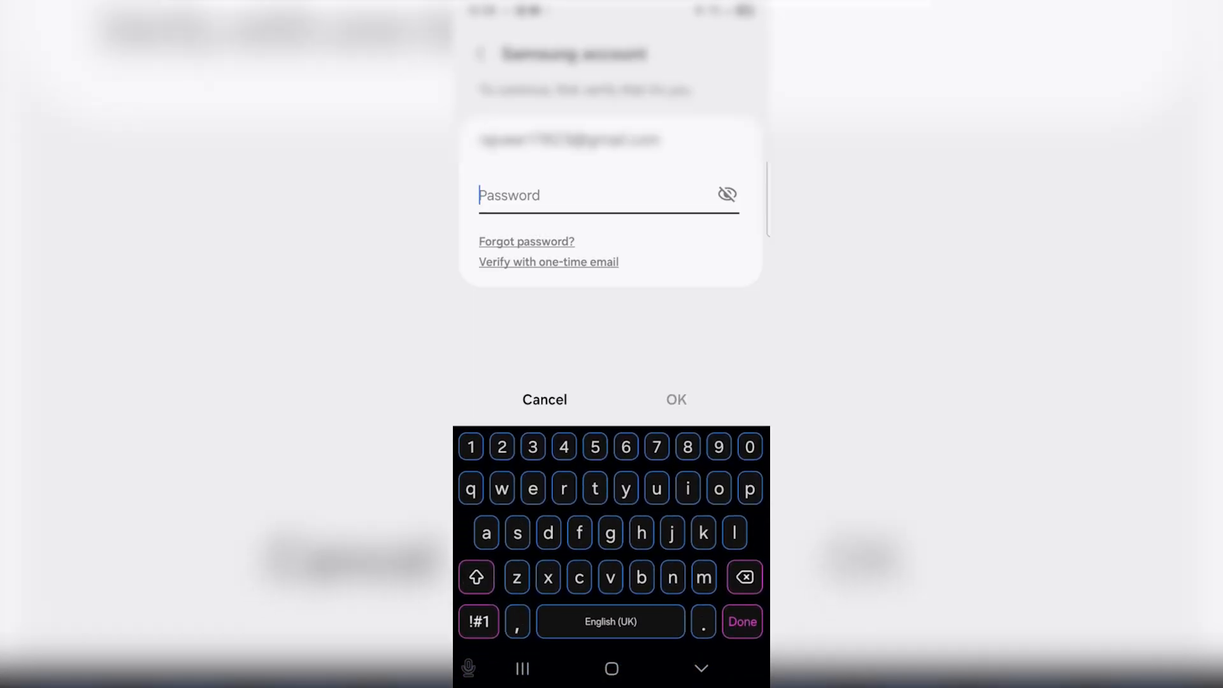